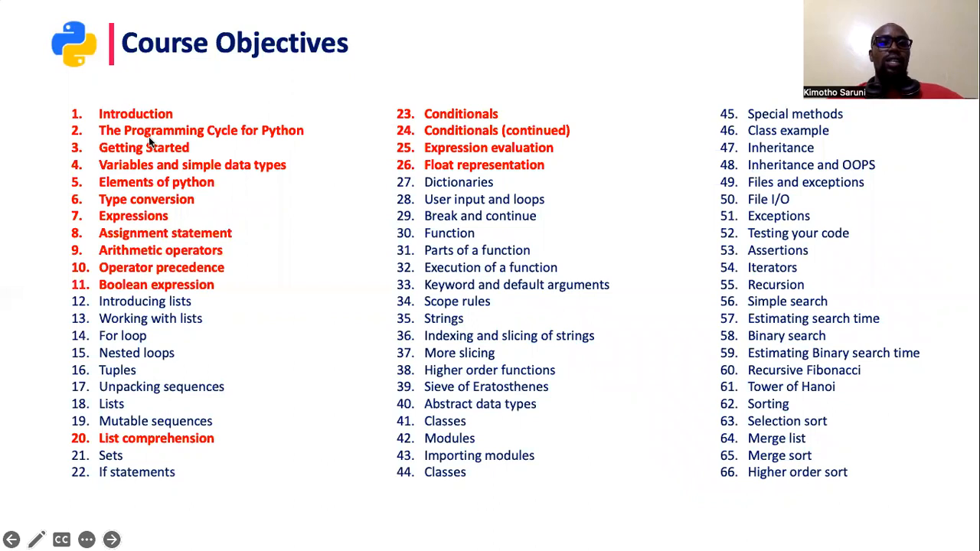
pyautogui.moveTo(191, 172)
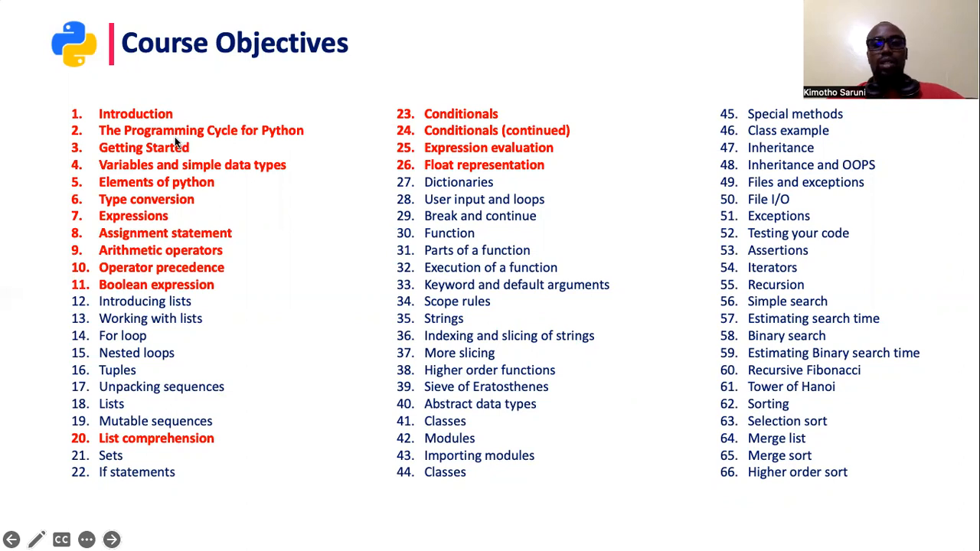
pyautogui.moveTo(168, 136)
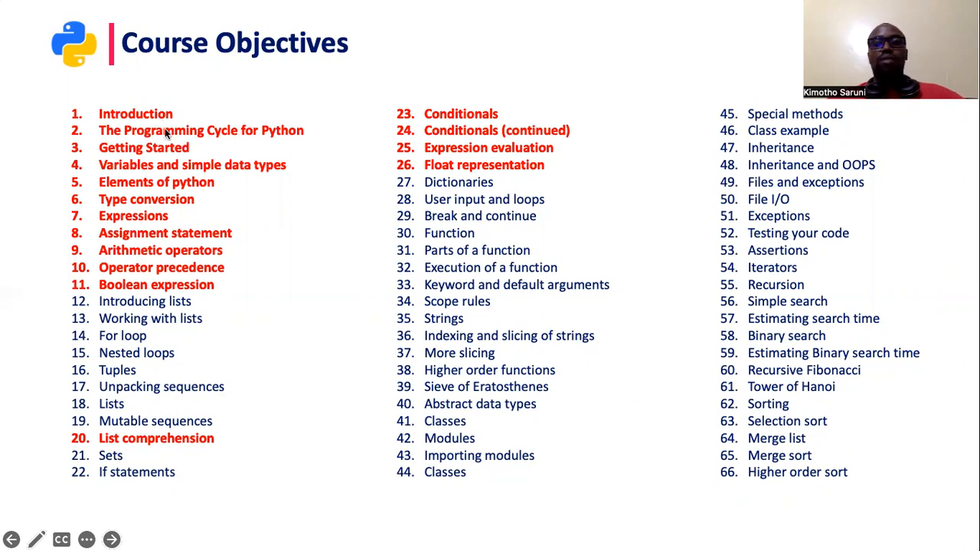
pyautogui.moveTo(173, 164)
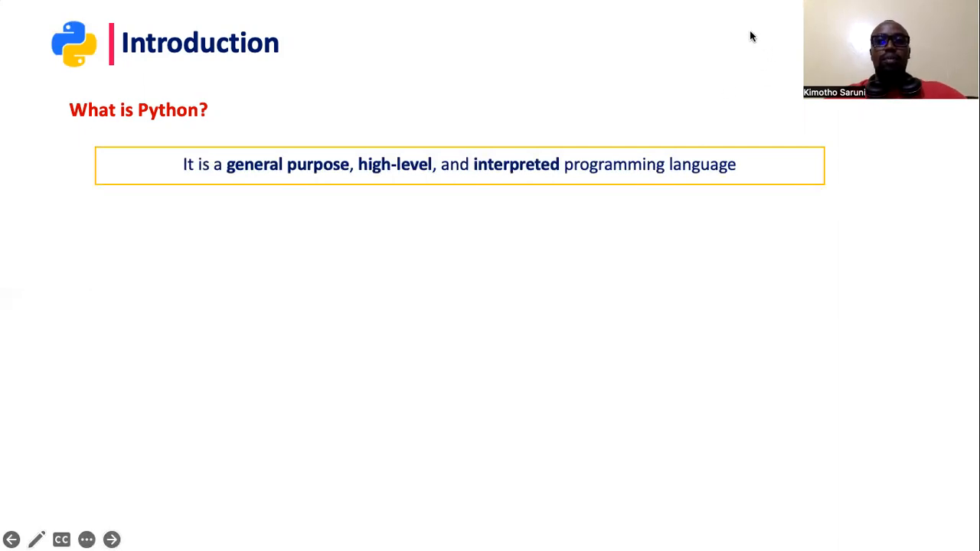
pyautogui.moveTo(704, 39)
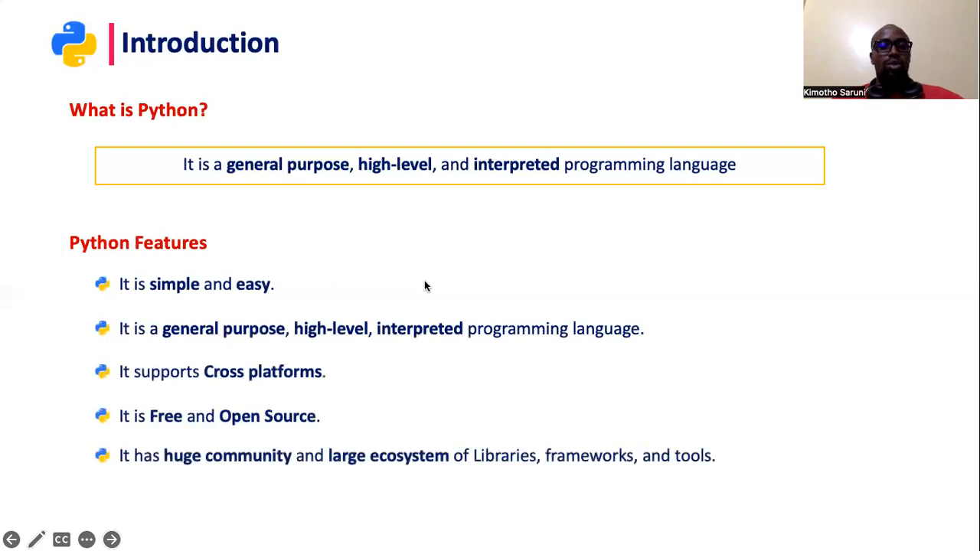
pyautogui.moveTo(415, 293)
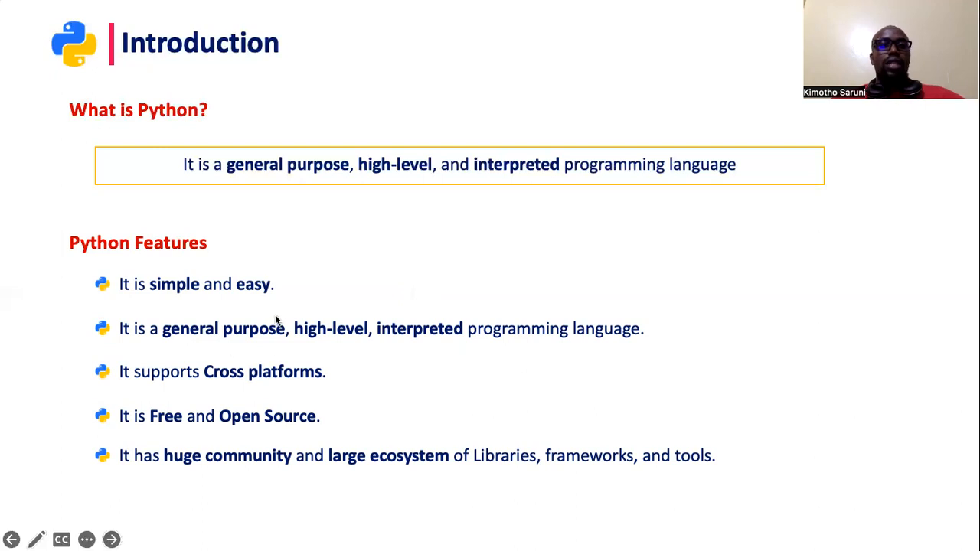
pyautogui.moveTo(298, 309)
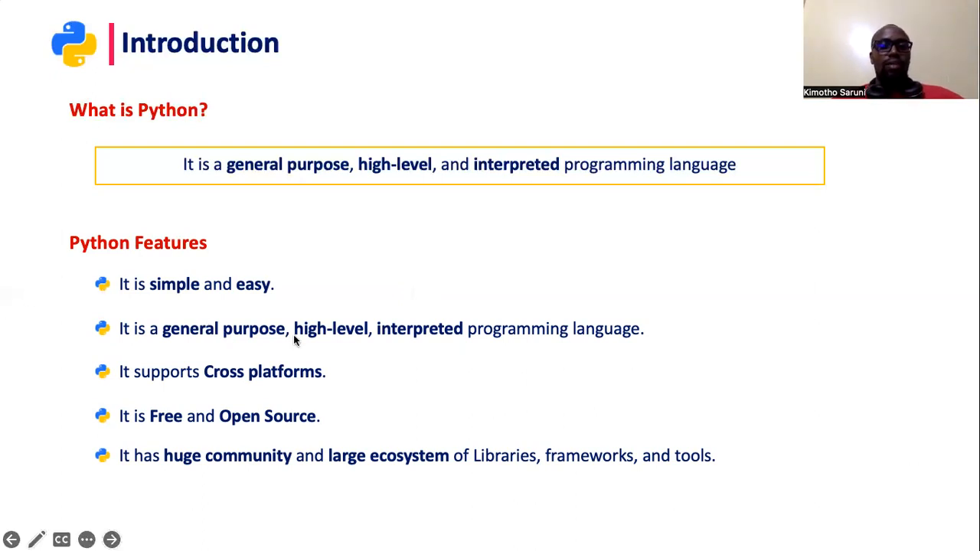
pyautogui.moveTo(270, 381)
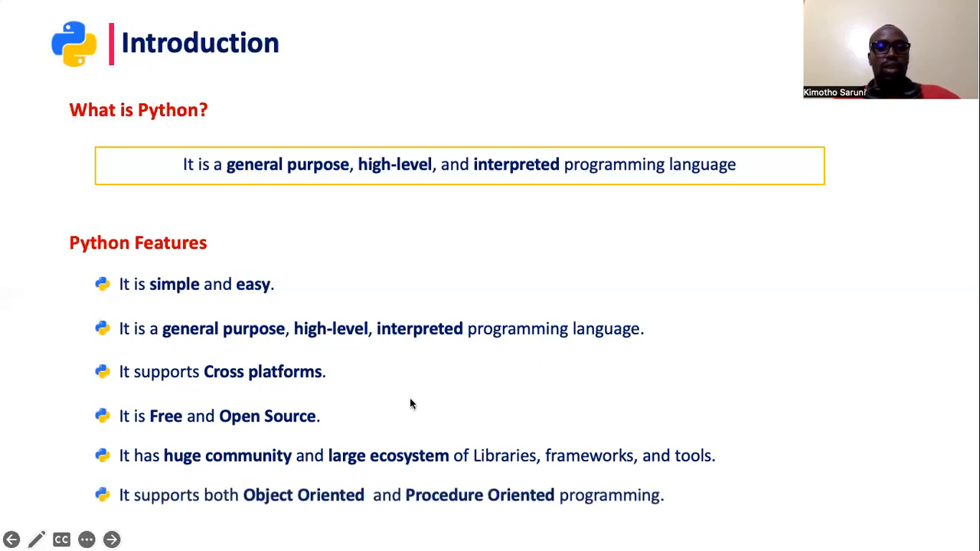
# Advance past the Python Features bullets to the 'Where do we use Python?' slide.
pyautogui.click(111, 539)
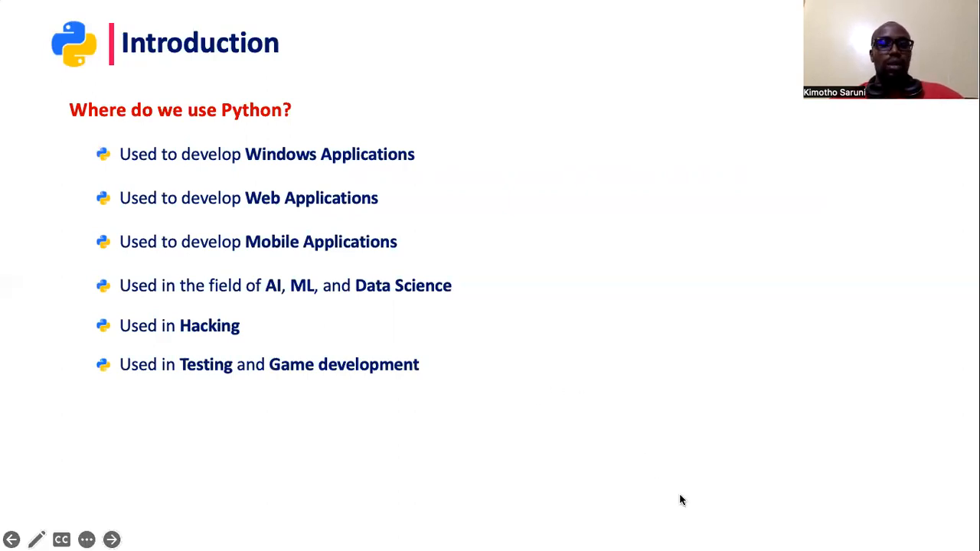
pyautogui.moveTo(704, 535)
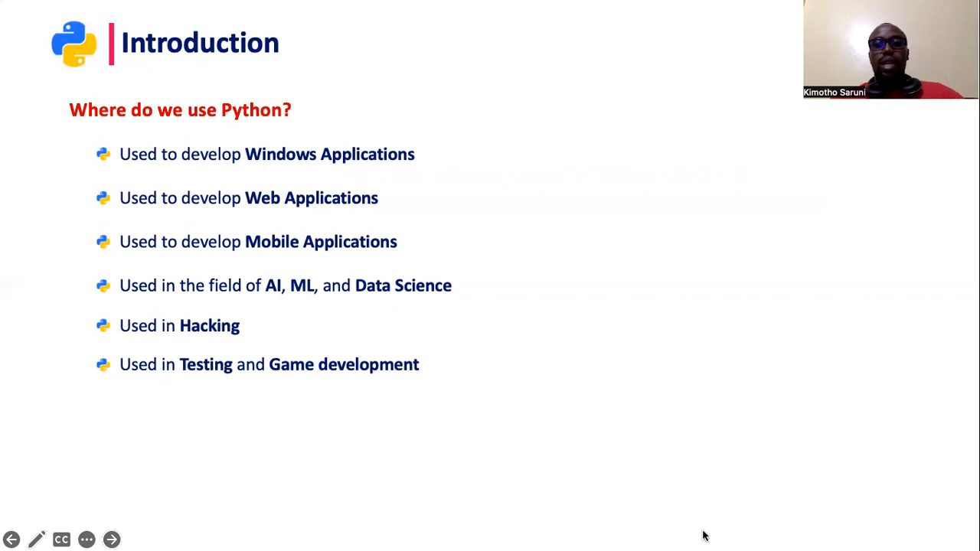